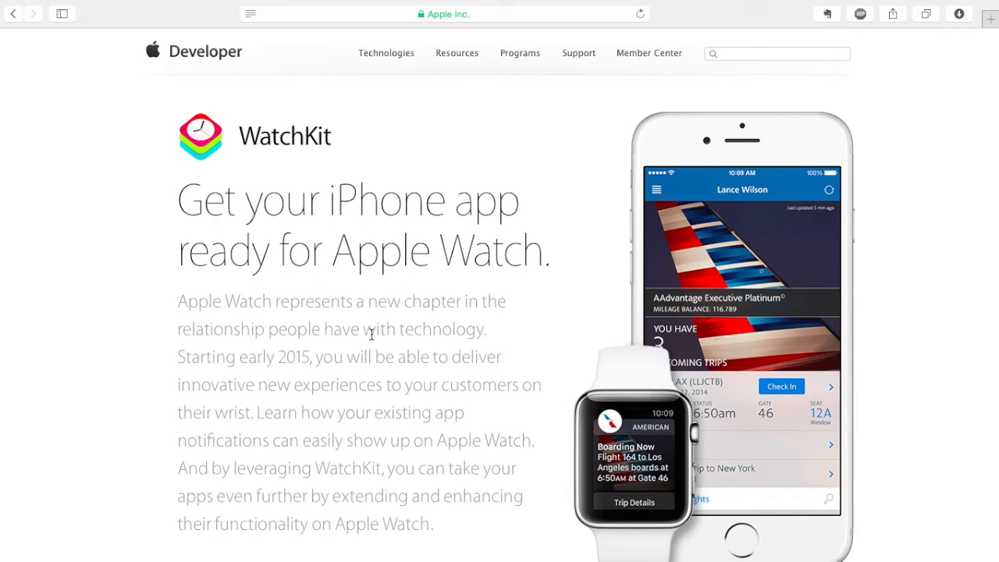
- Scroll the WatchKit page down to its Design and Development Resources section
{"action": "scroll", "scroll_direction": "down", "scroll_amount": 3}
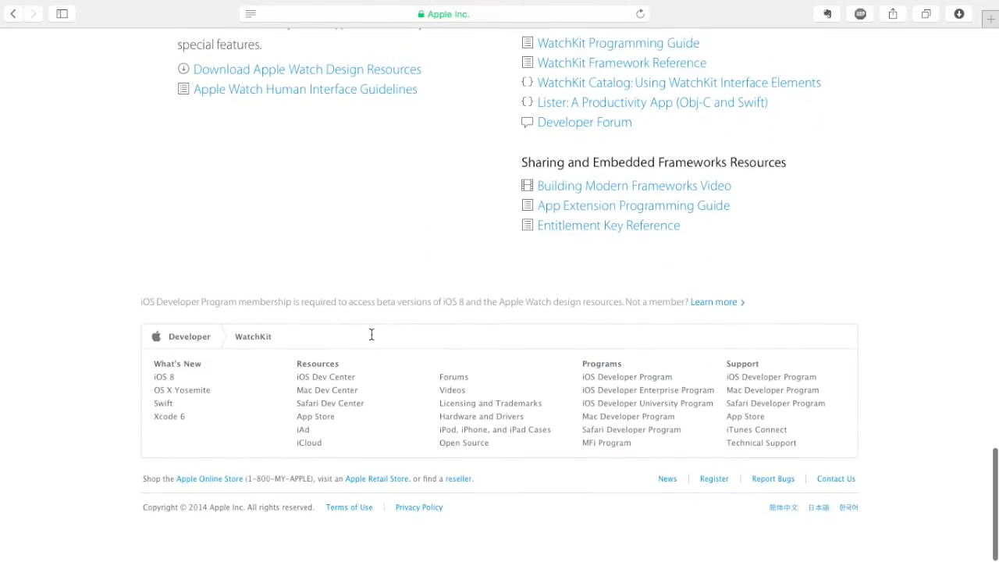
{"action": "scroll", "scroll_direction": "up", "scroll_amount": 3}
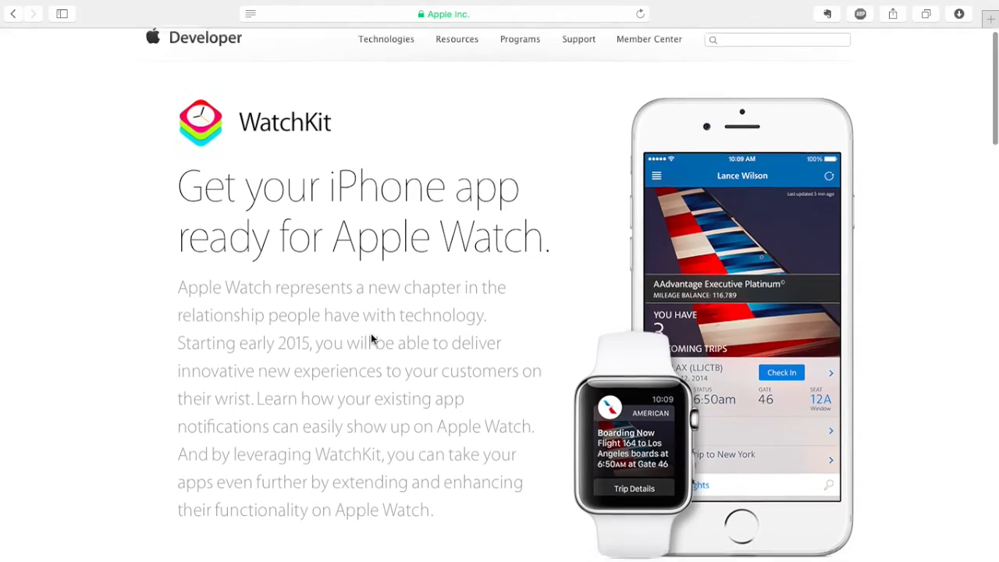
{"action": "scroll", "scroll_direction": "down", "scroll_amount": 3}
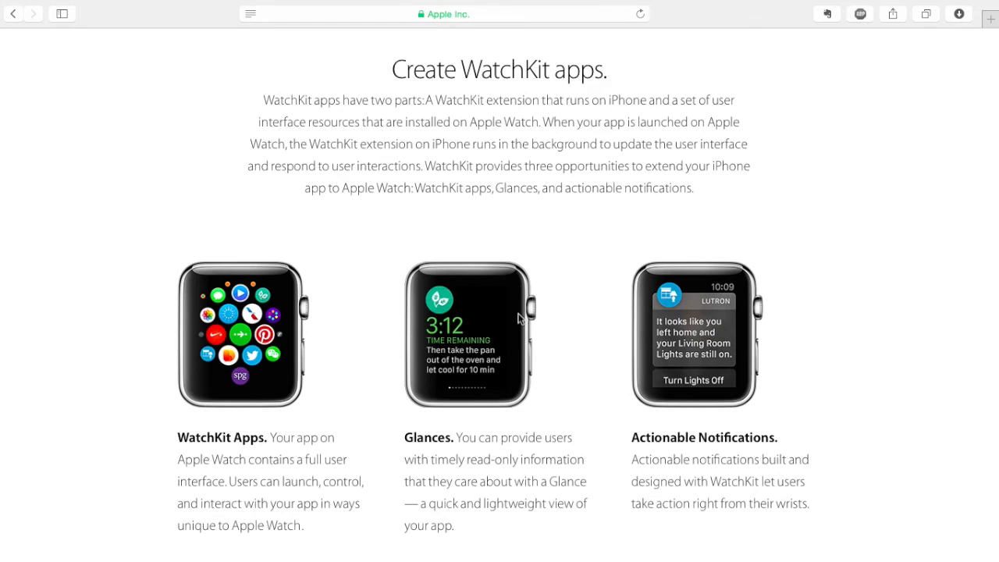
{"action": "scroll", "scroll_direction": "down", "scroll_amount": 3}
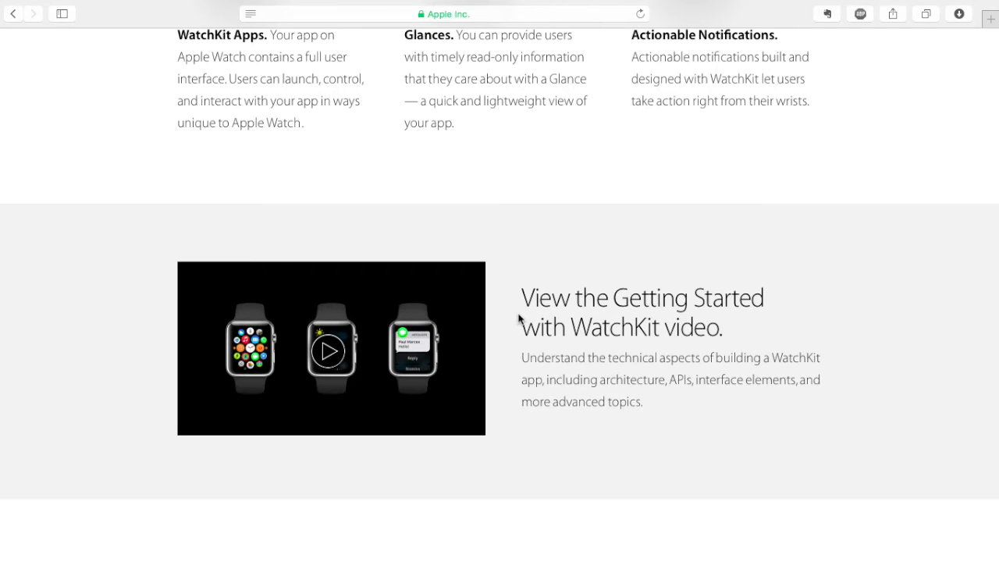
{"action": "scroll", "scroll_direction": "down", "scroll_amount": 3}
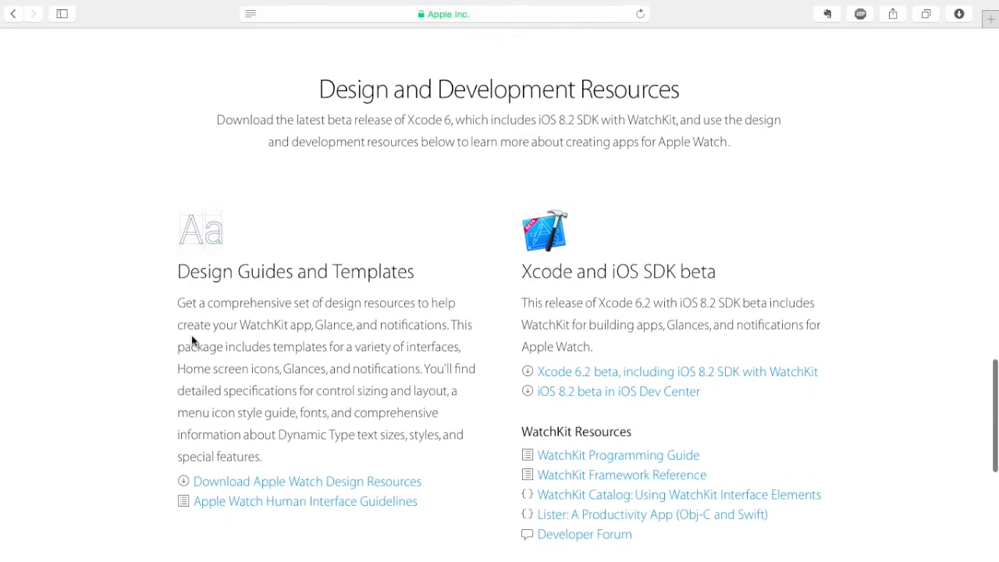
{"action": "scroll", "scroll_direction": "down", "scroll_amount": 3}
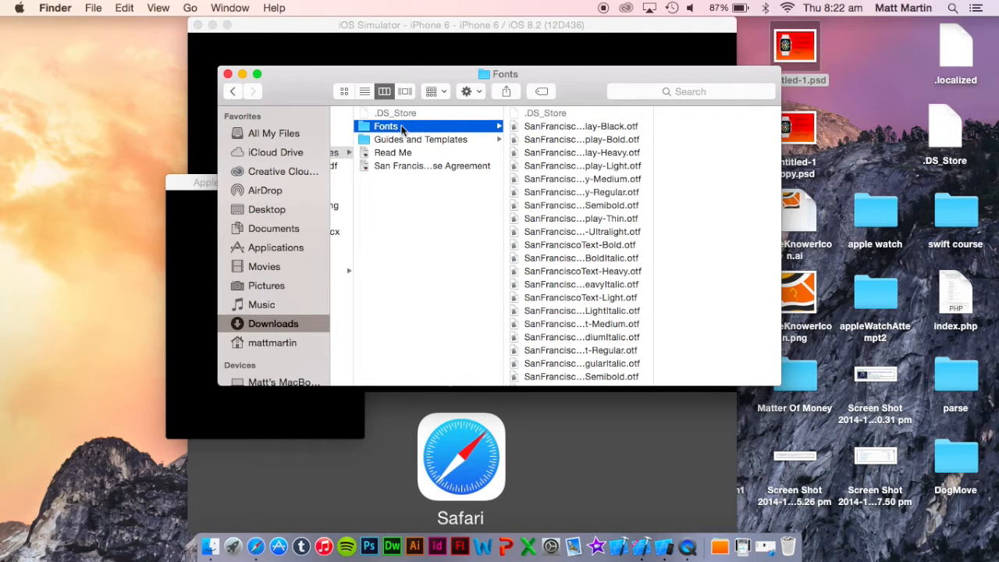
- Switch from Finder's Fonts folder back to the WatchKit page in Safari
{"action": "left_click", "coordinate": [420, 138]}
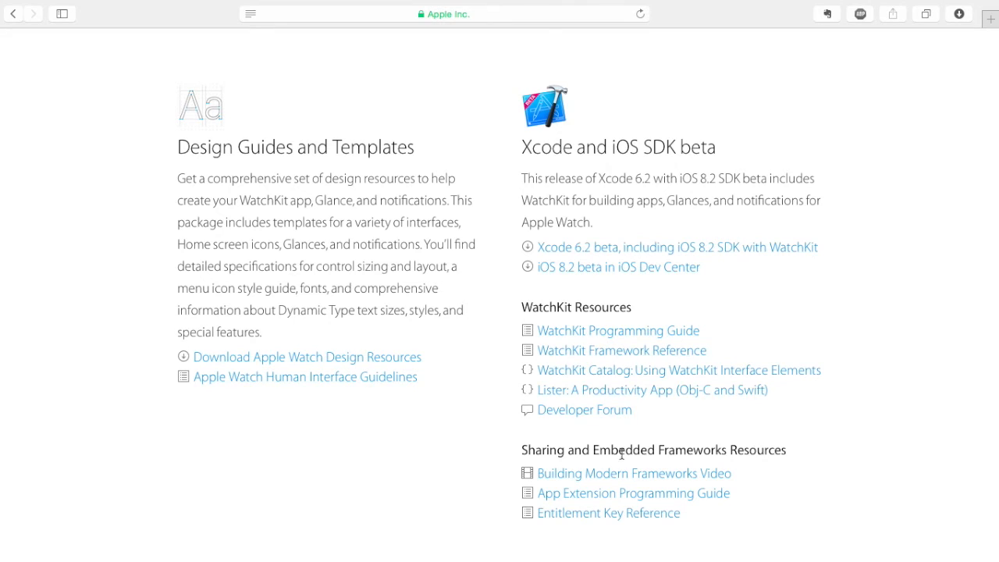
{"action": "mouse_move", "coordinate": [622, 463]}
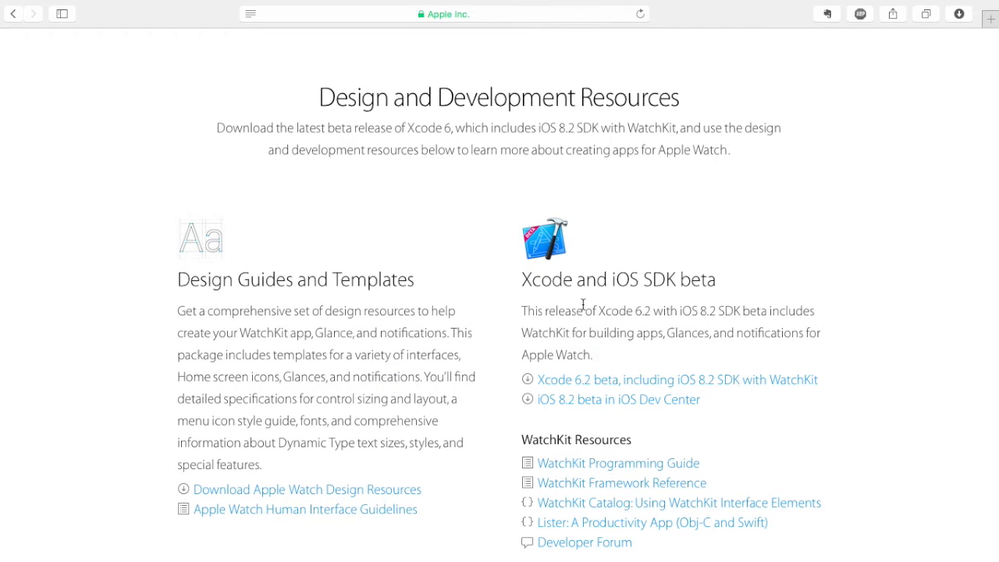
{"action": "mouse_move", "coordinate": [616, 395]}
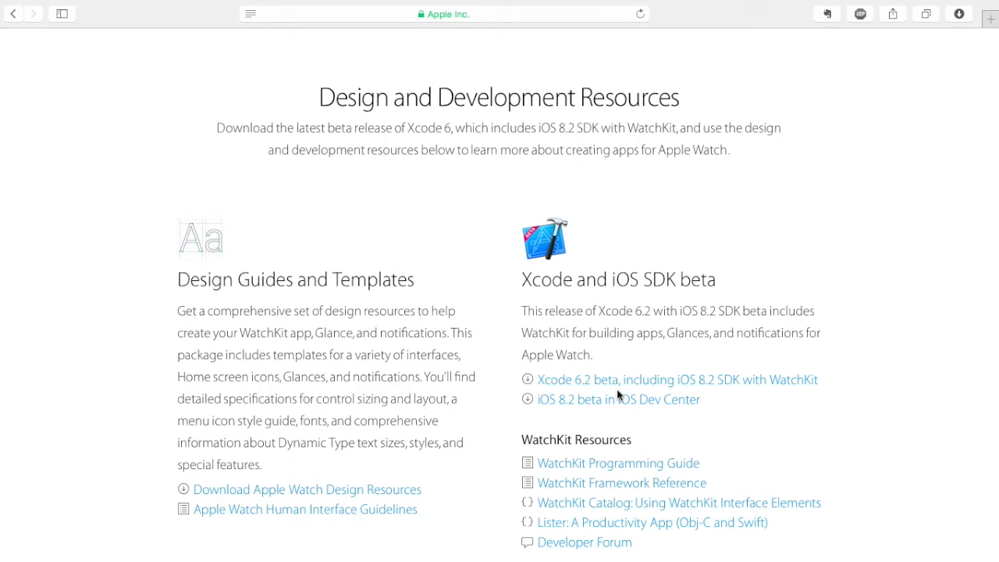
- Go to the Xcode downloads page for Xcode 6.2 beta with iOS 8.2 SDK and WatchKit
{"action": "left_click", "coordinate": [676, 379]}
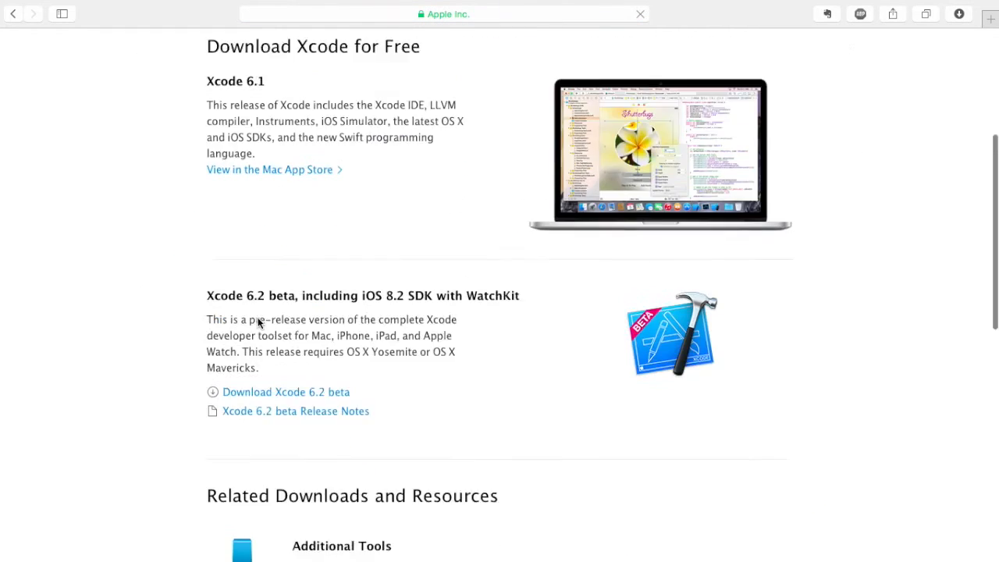
- Scroll the Xcode download page before returning to the WatchKit overview
{"action": "scroll", "scroll_direction": "down", "scroll_amount": 3}
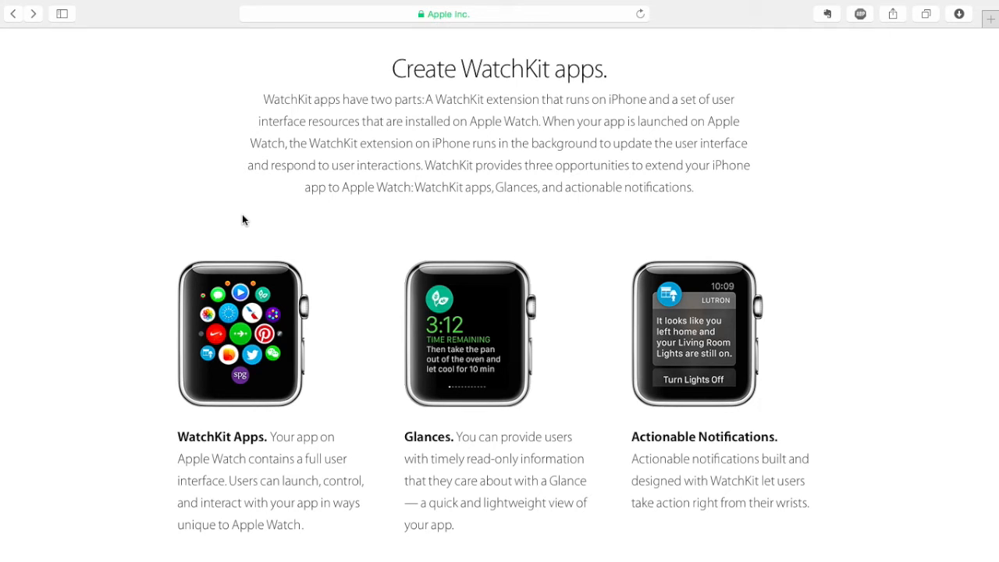
{"action": "scroll", "scroll_direction": "down", "scroll_amount": 3}
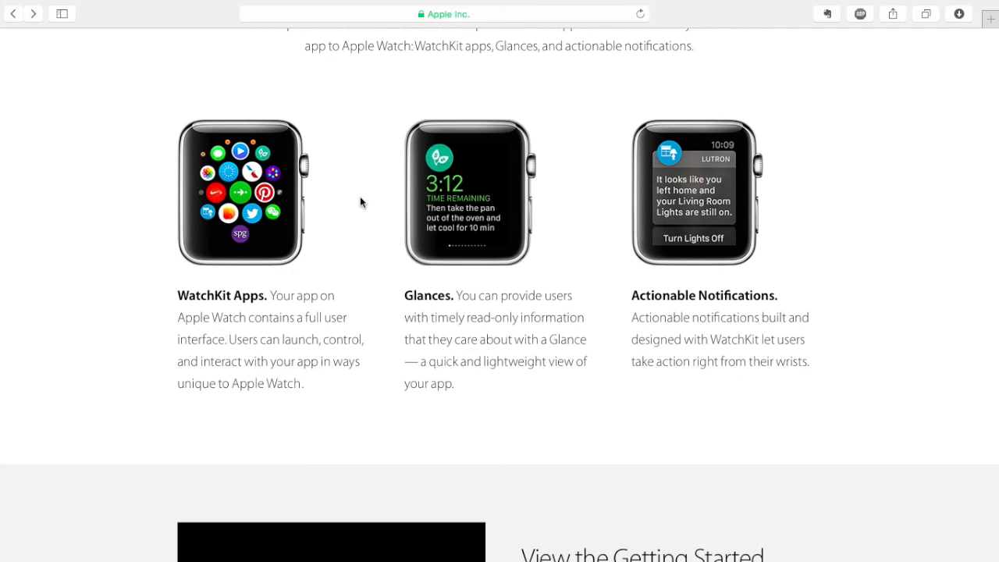
{"action": "mouse_move", "coordinate": [638, 199]}
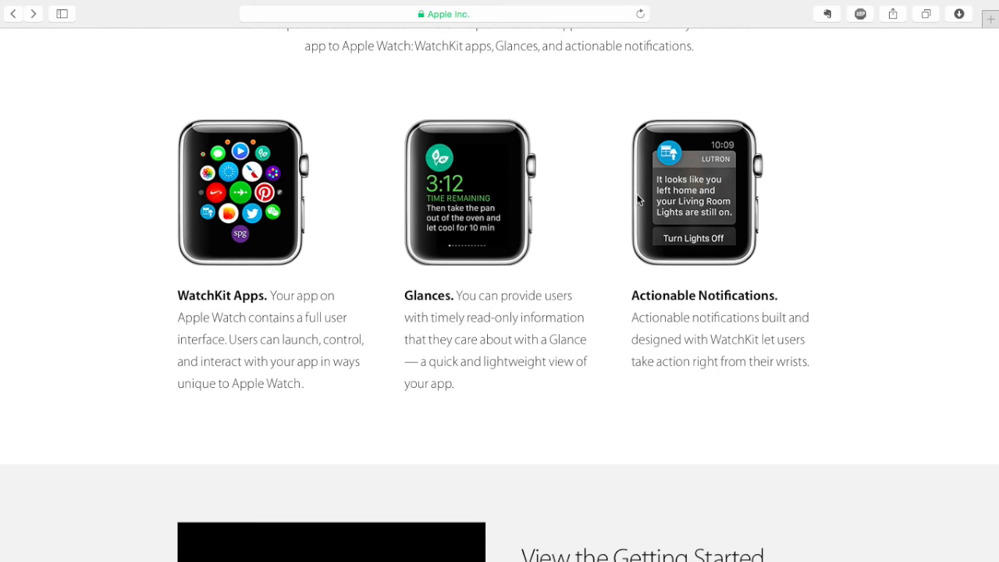
{"action": "mouse_move", "coordinate": [248, 209]}
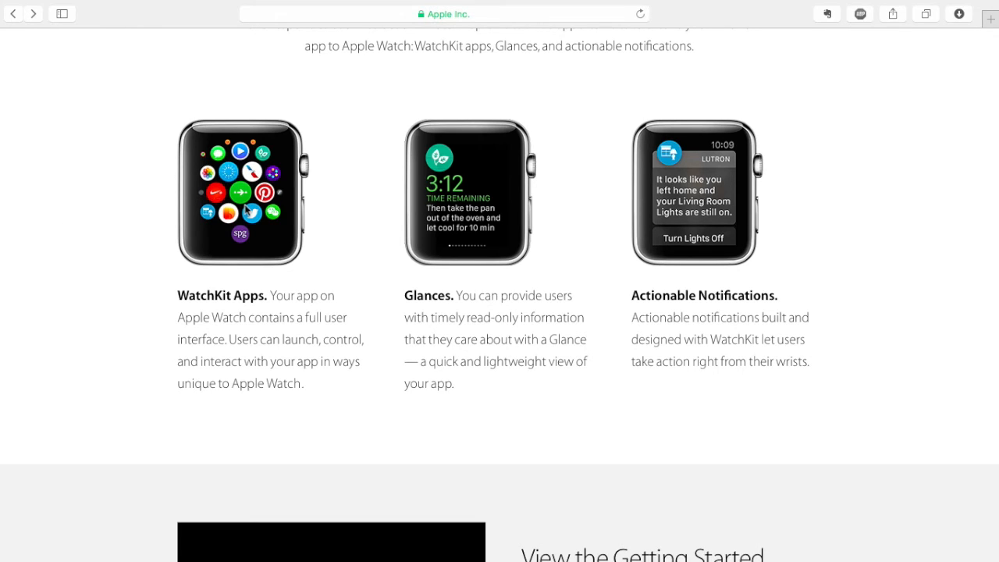